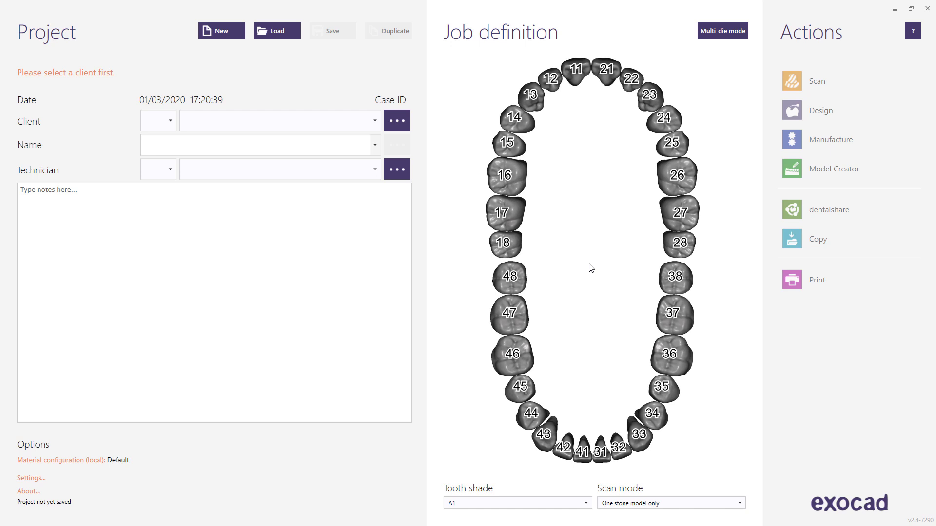
pyautogui.moveTo(453, 190)
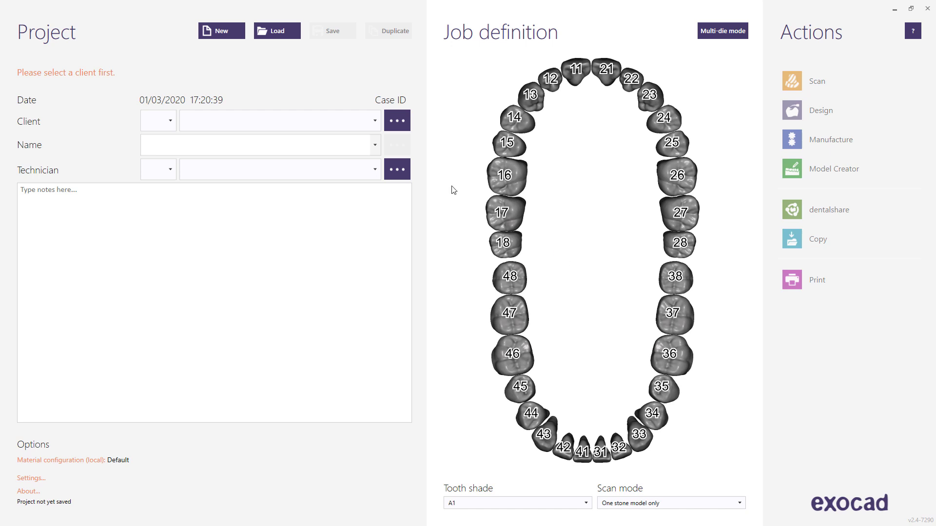
# Step: Select the Default client and enter patient name Doe,John
pyautogui.click(375, 120)
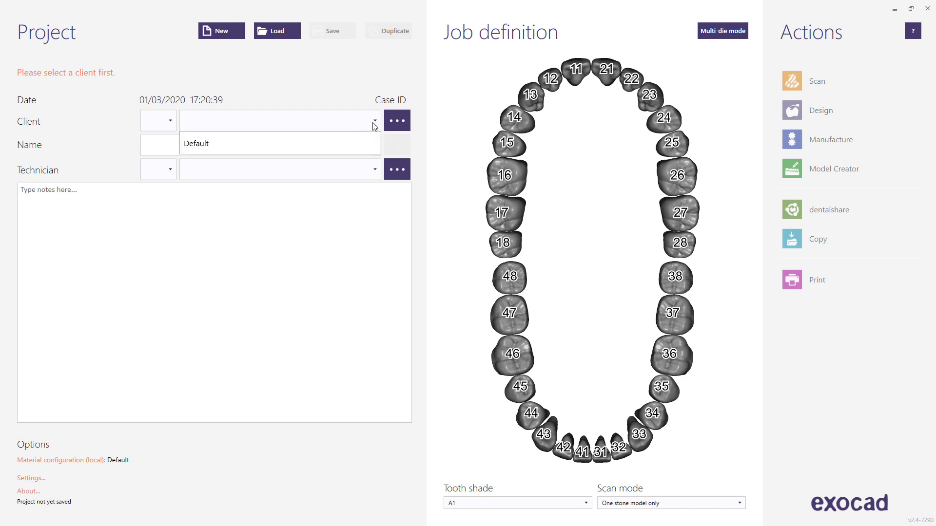
pyautogui.click(196, 143)
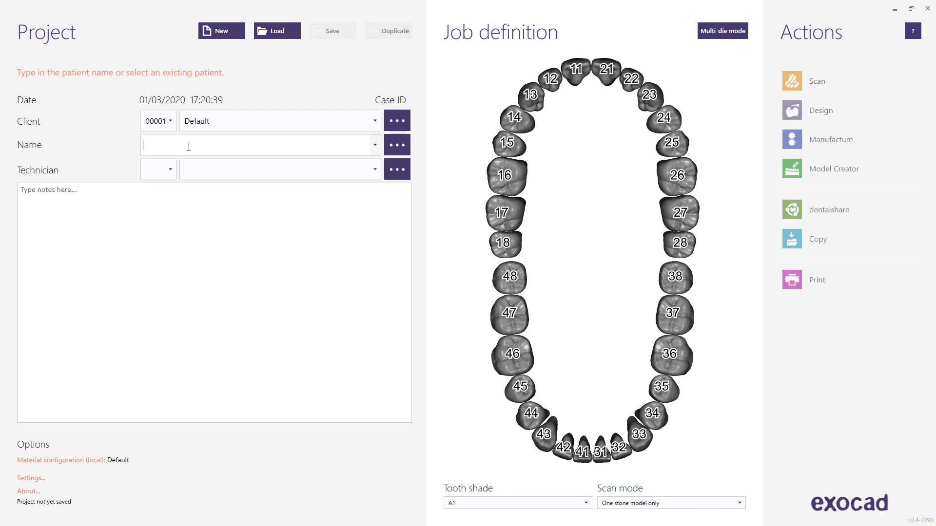
pyautogui.write('Doe,J')
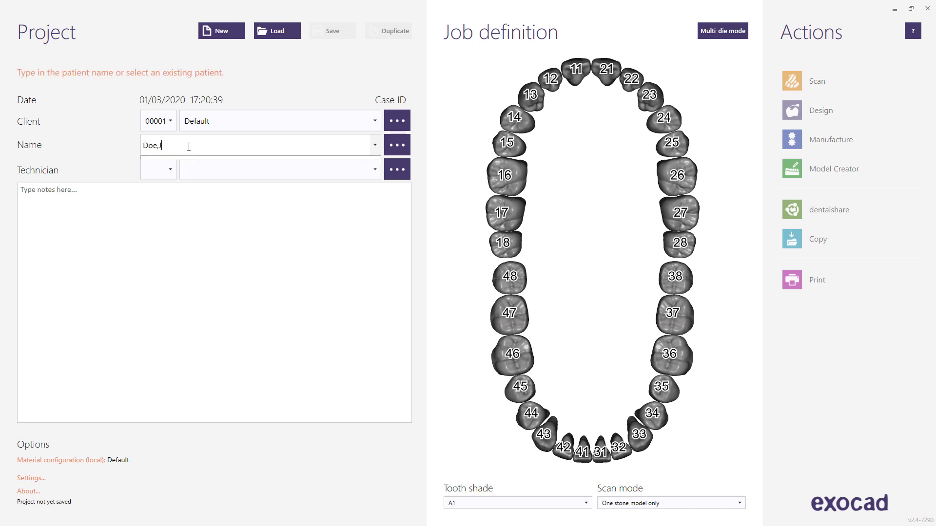
pyautogui.write('ohn')
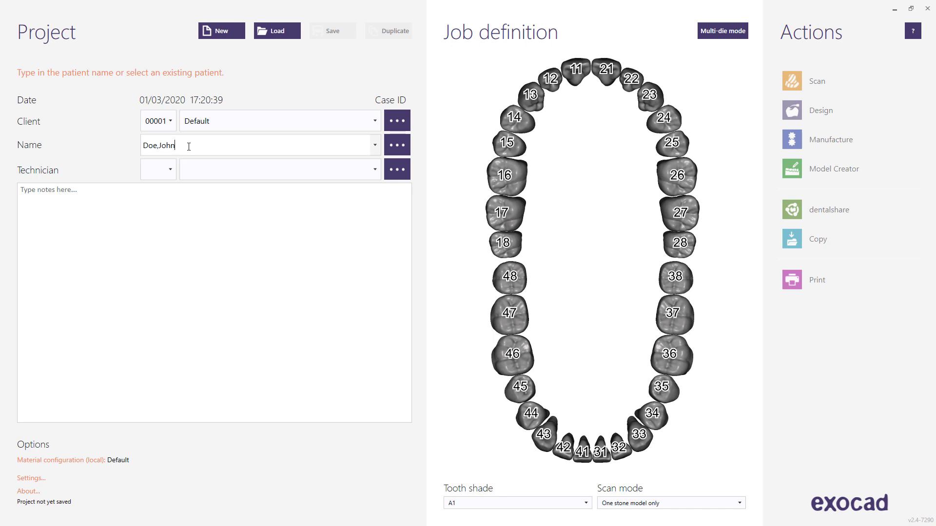
pyautogui.moveTo(223, 165)
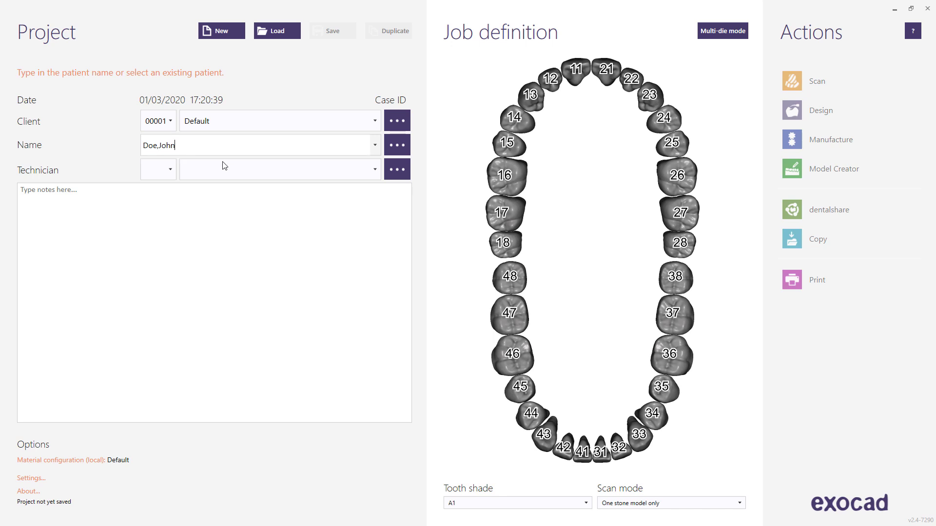
pyautogui.moveTo(234, 173)
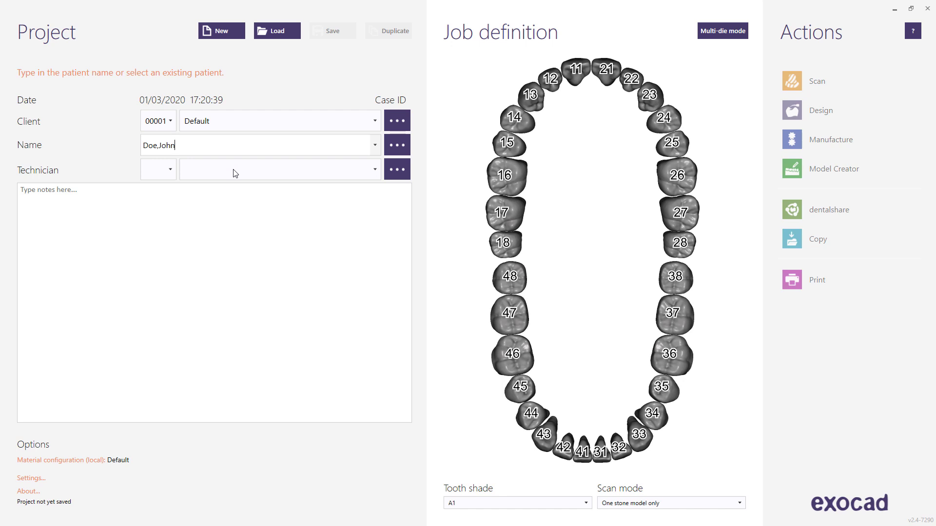
pyautogui.moveTo(461, 175)
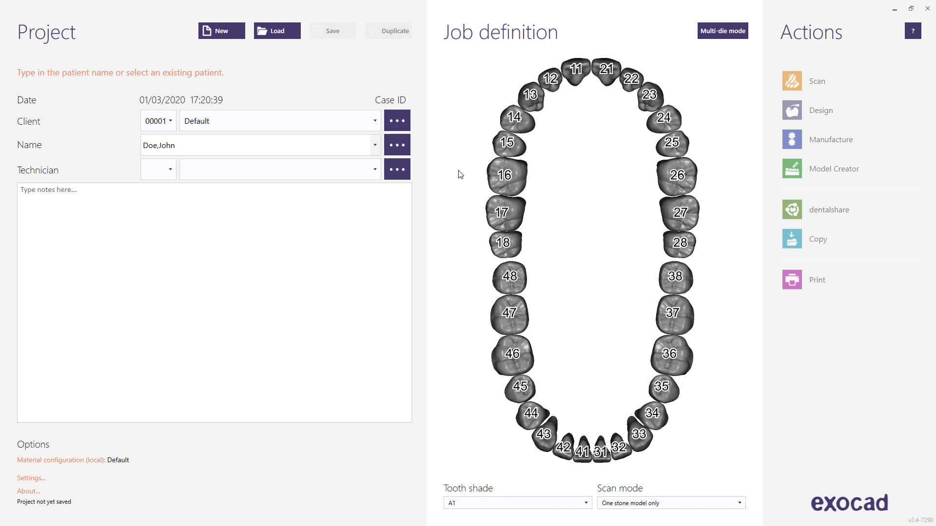
# Step: Mark tooth 16 in the job chart as a full denture
pyautogui.click(506, 175)
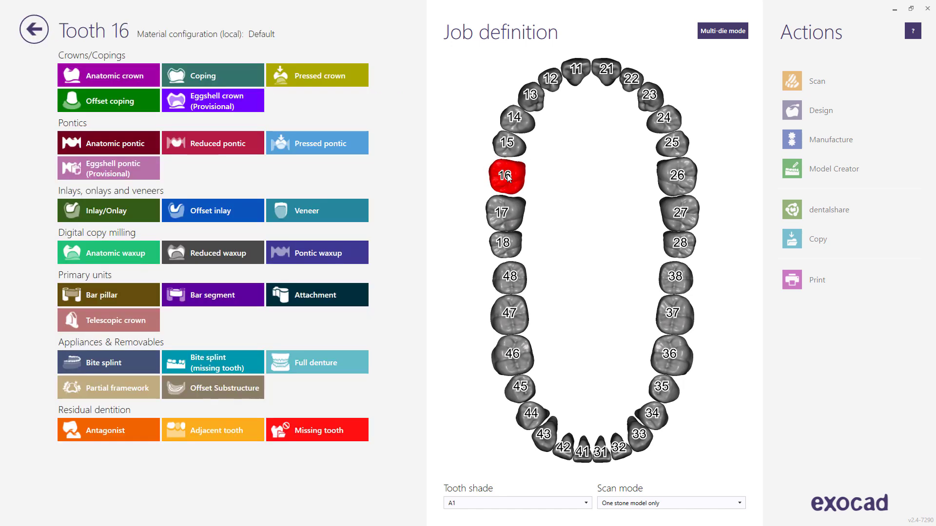
pyautogui.moveTo(354, 335)
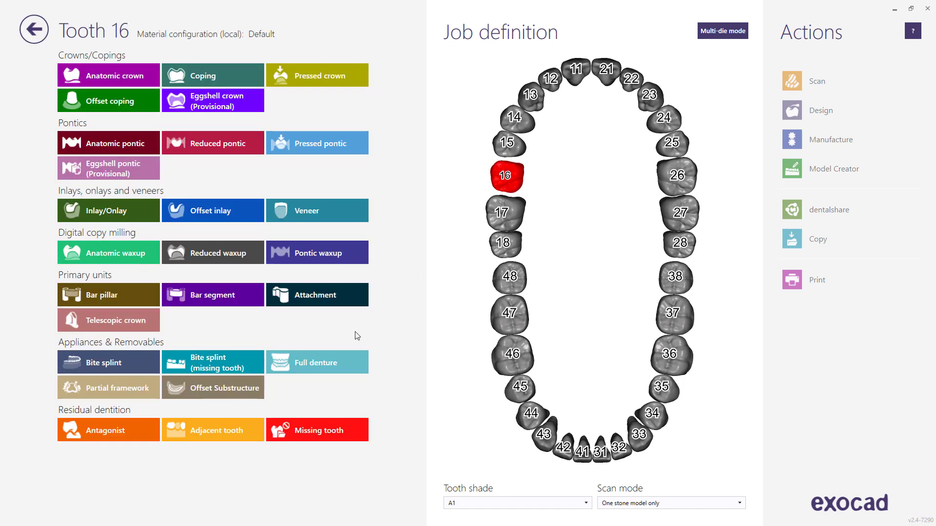
pyautogui.click(317, 362)
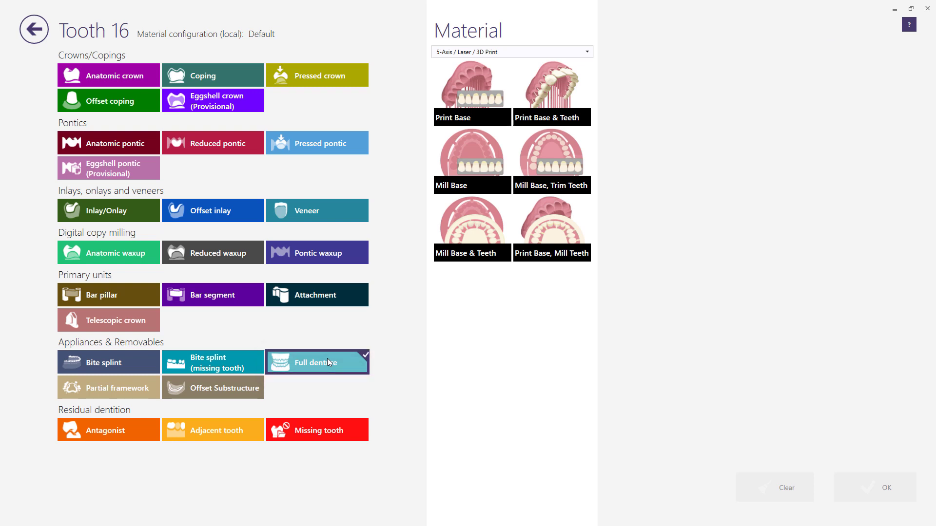
pyautogui.moveTo(447, 323)
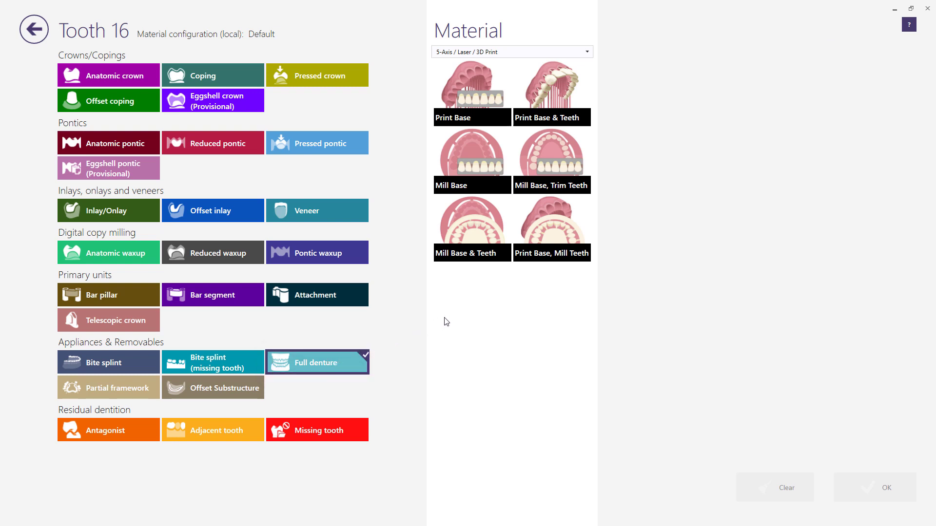
pyautogui.moveTo(507, 296)
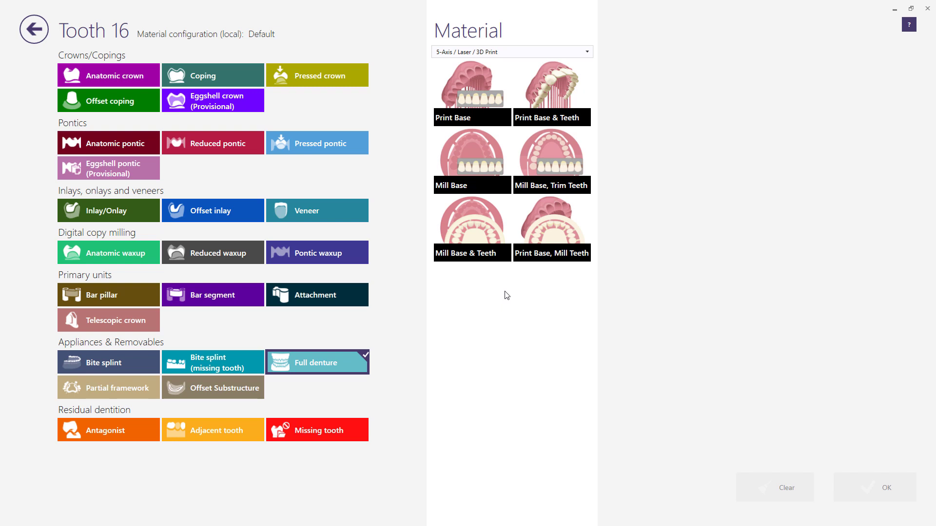
pyautogui.moveTo(489, 217)
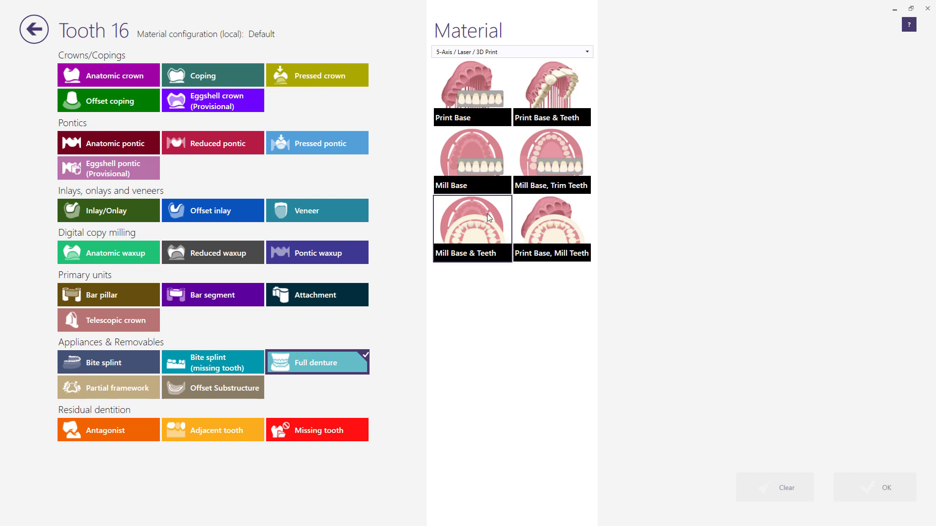
# Step: Browse the Mill Base options, then pick the Print Base, Mill Teeth material
pyautogui.click(471, 151)
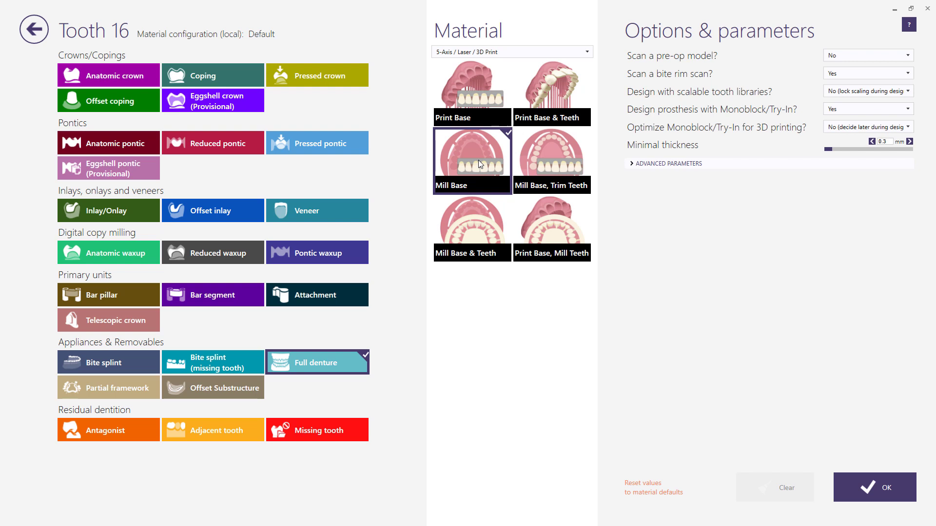
pyautogui.click(471, 229)
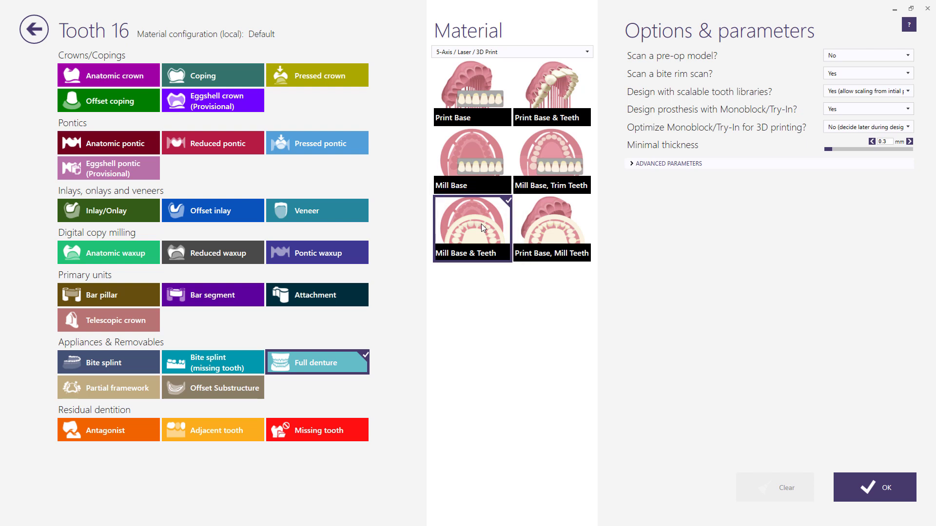
pyautogui.click(551, 157)
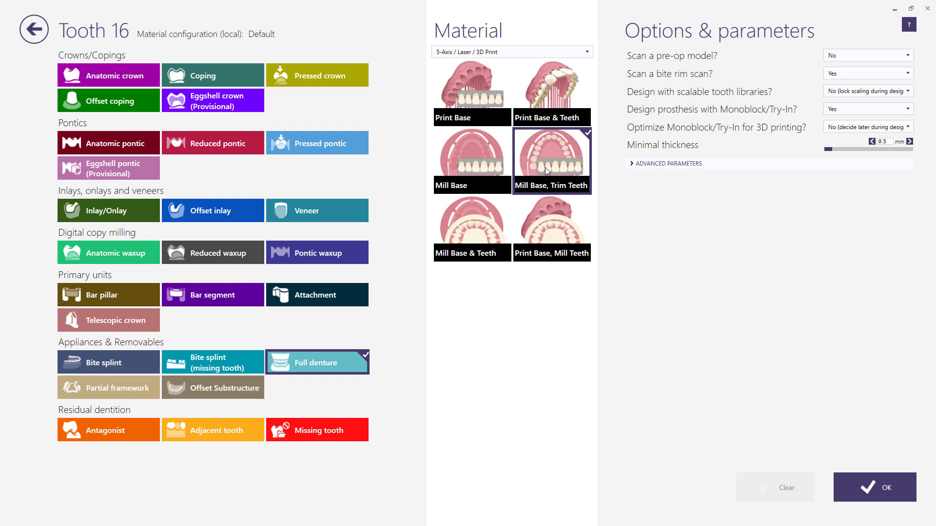
pyautogui.moveTo(508, 133)
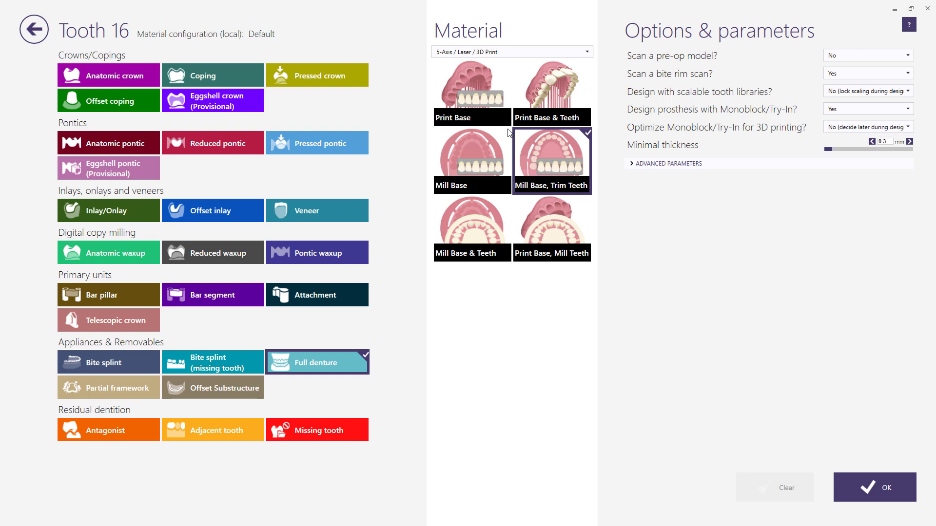
pyautogui.click(472, 87)
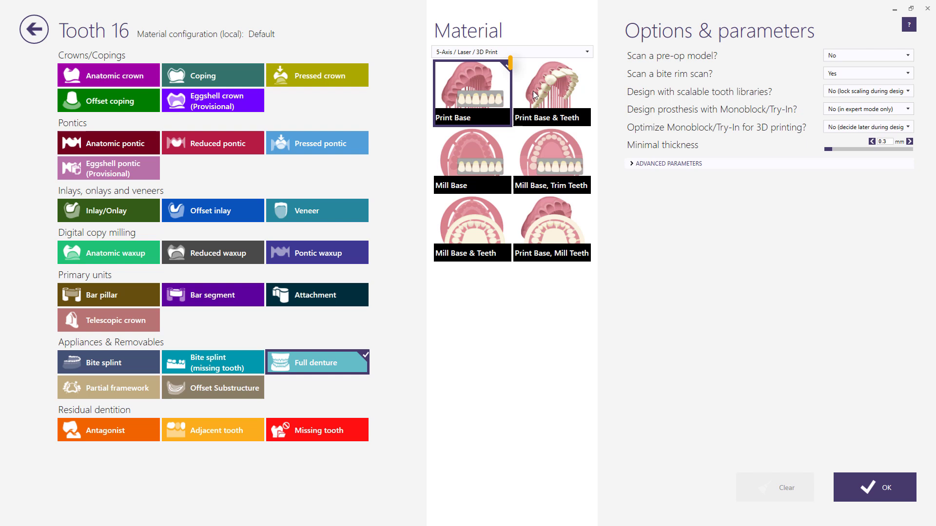
pyautogui.click(551, 91)
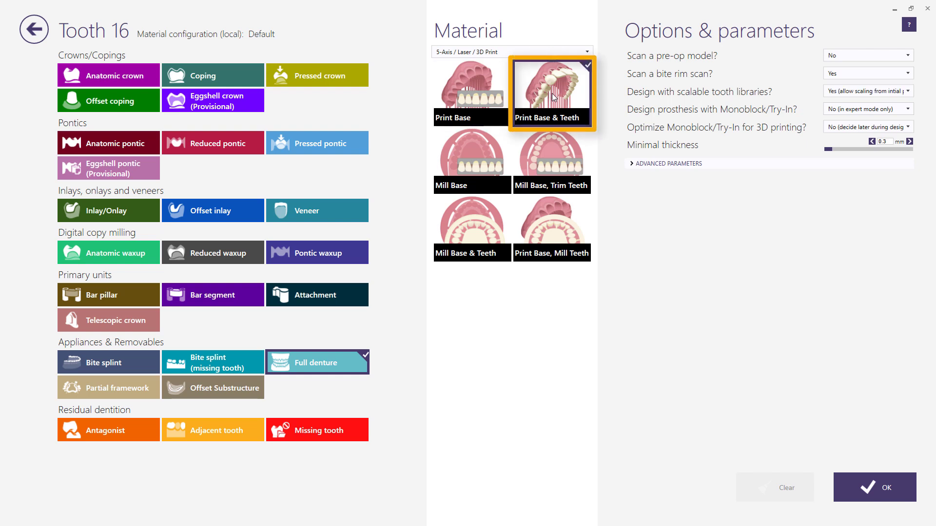
pyautogui.moveTo(554, 147)
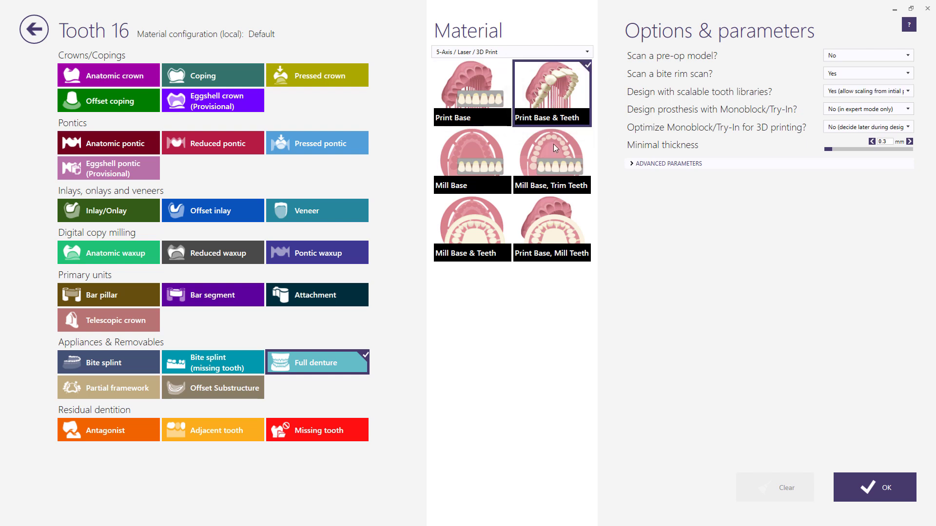
pyautogui.click(551, 228)
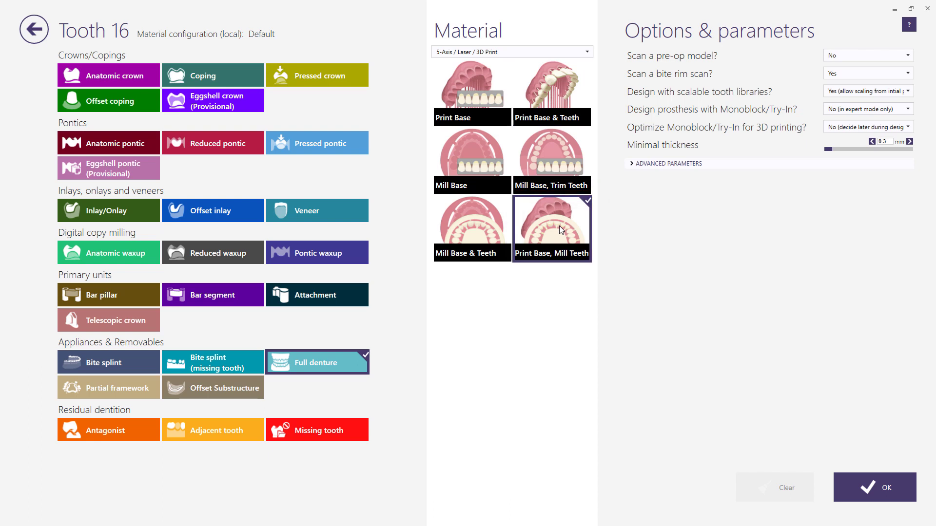
pyautogui.moveTo(832, 96)
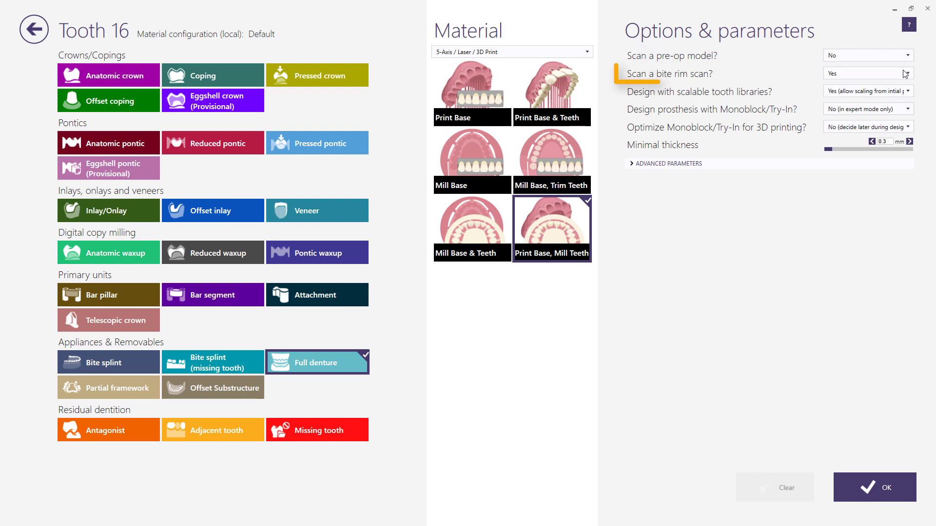
pyautogui.click(905, 73)
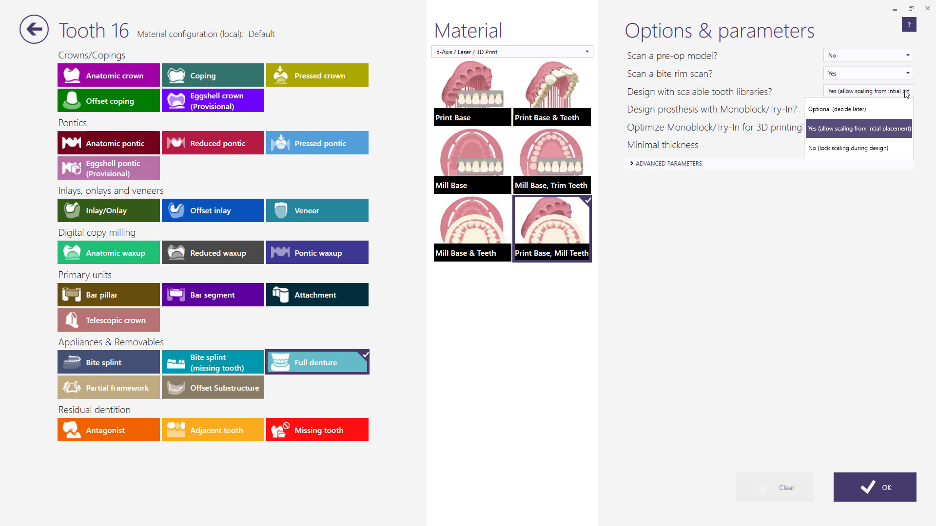
pyautogui.moveTo(882, 135)
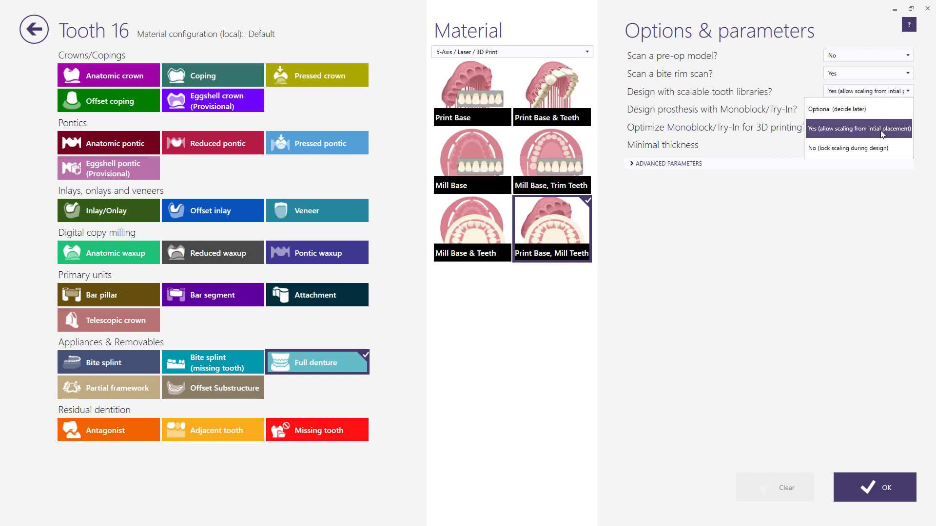
pyautogui.moveTo(882, 149)
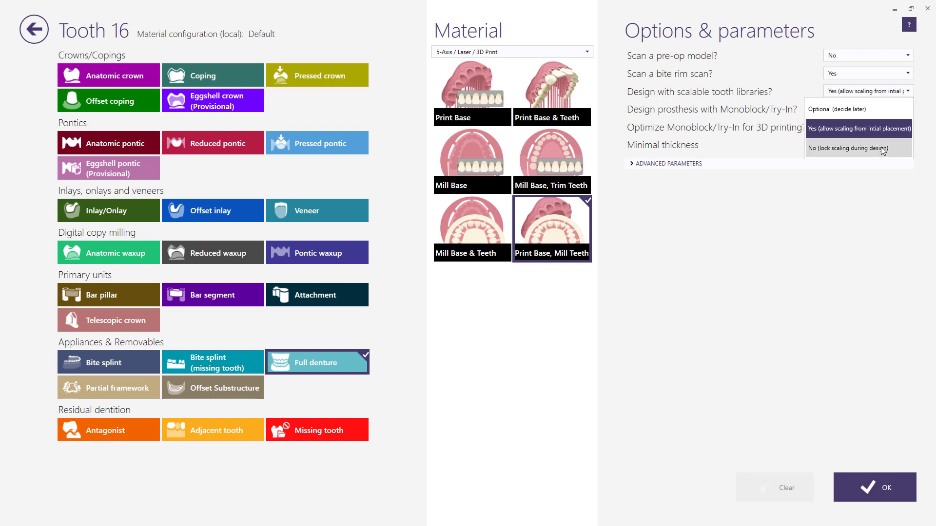
pyautogui.moveTo(877, 110)
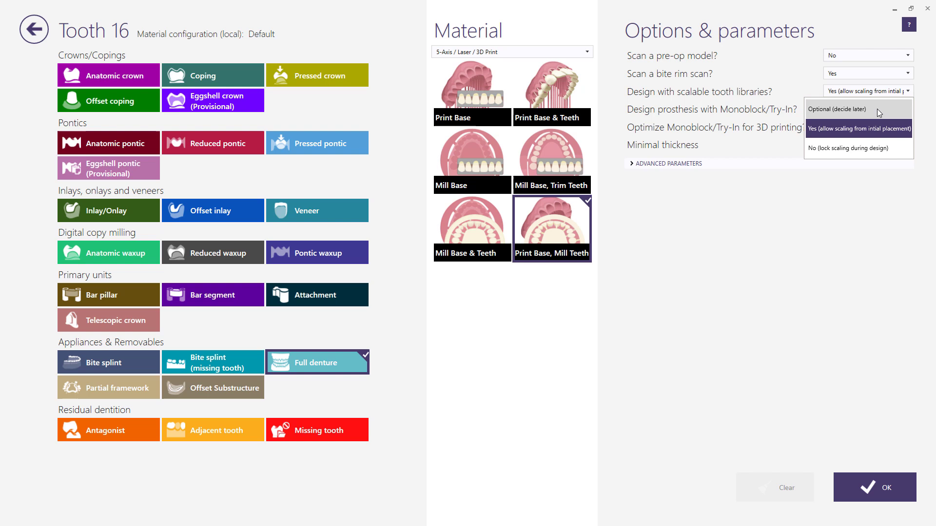
pyautogui.click(838, 110)
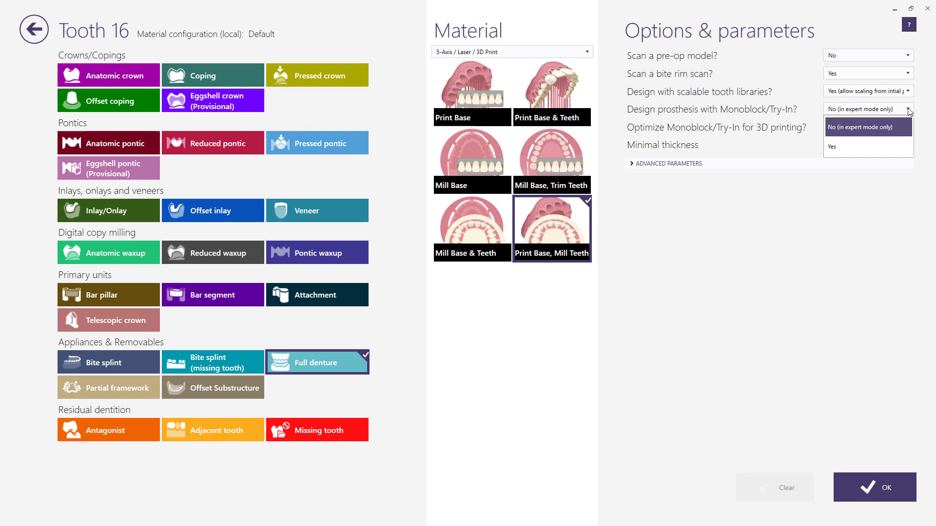
# Step: Expand the advanced connector parameters for the tooth 16 denture
pyautogui.click(866, 126)
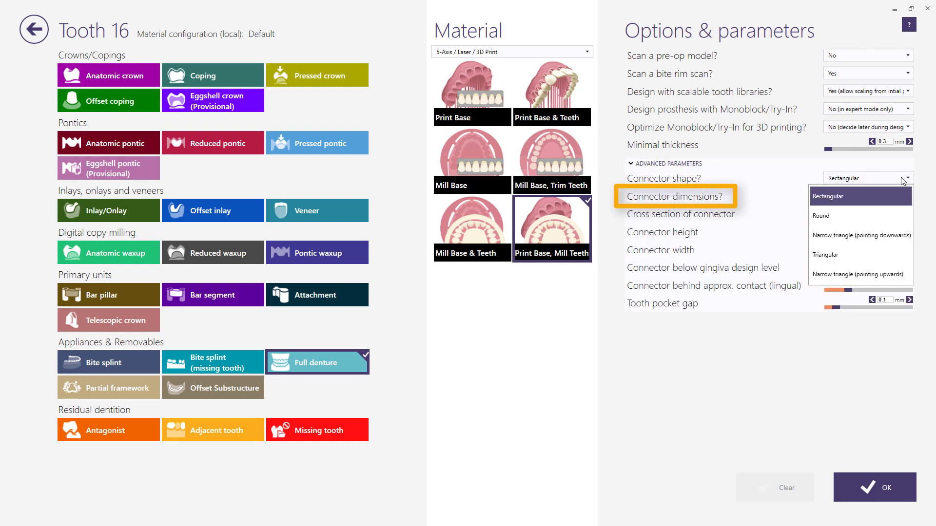
# Step: Keep connector dimensions as height and width, then confirm the denture settings
pyautogui.click(867, 197)
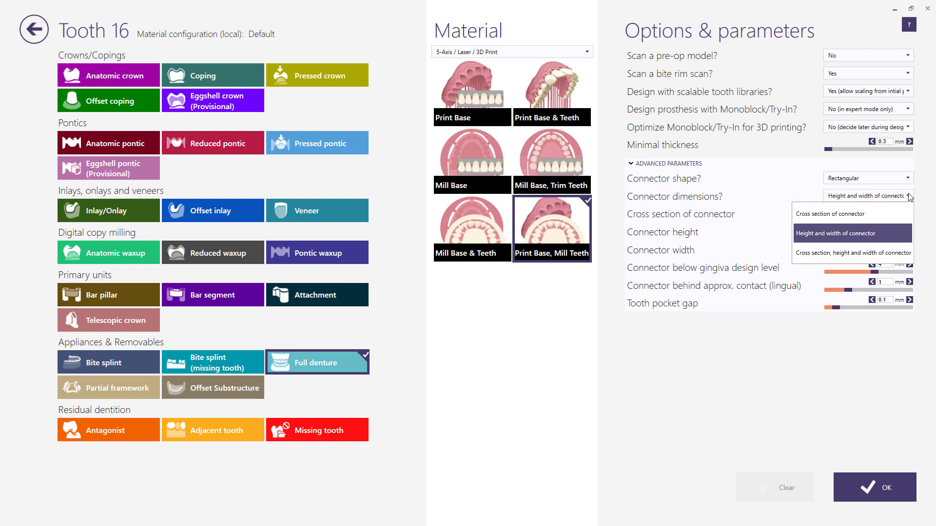
pyautogui.click(835, 234)
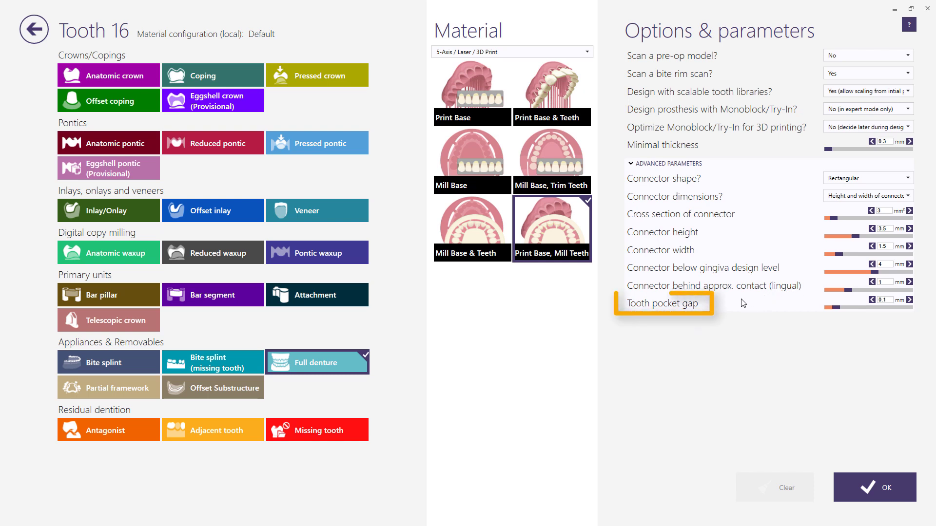
pyautogui.moveTo(705, 307)
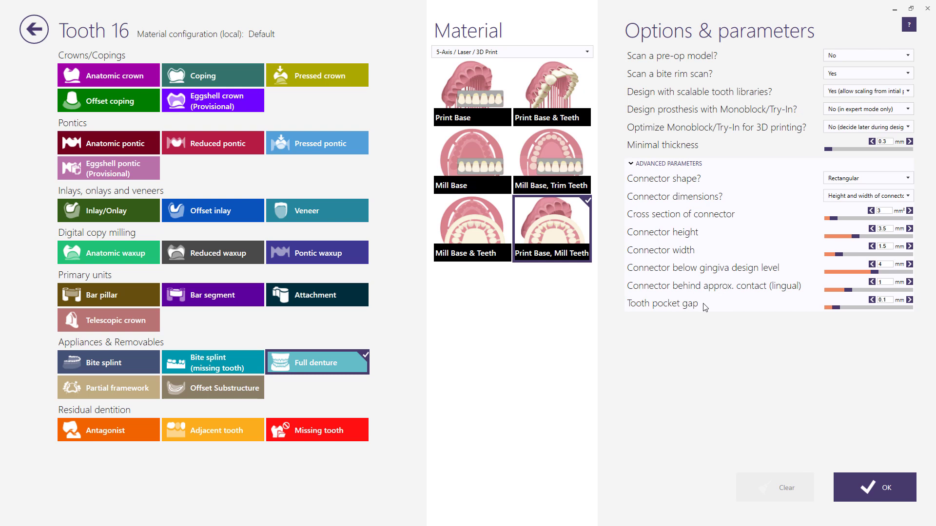
pyautogui.moveTo(854, 476)
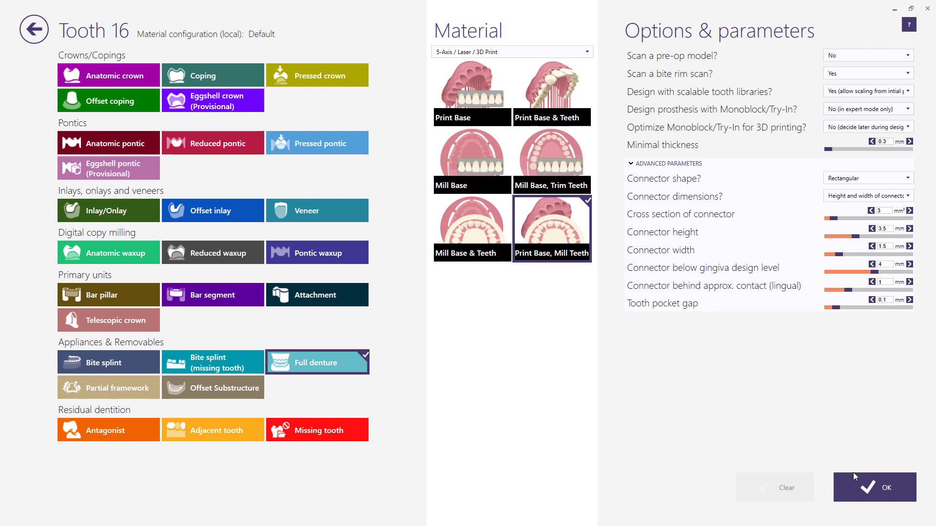
pyautogui.click(874, 487)
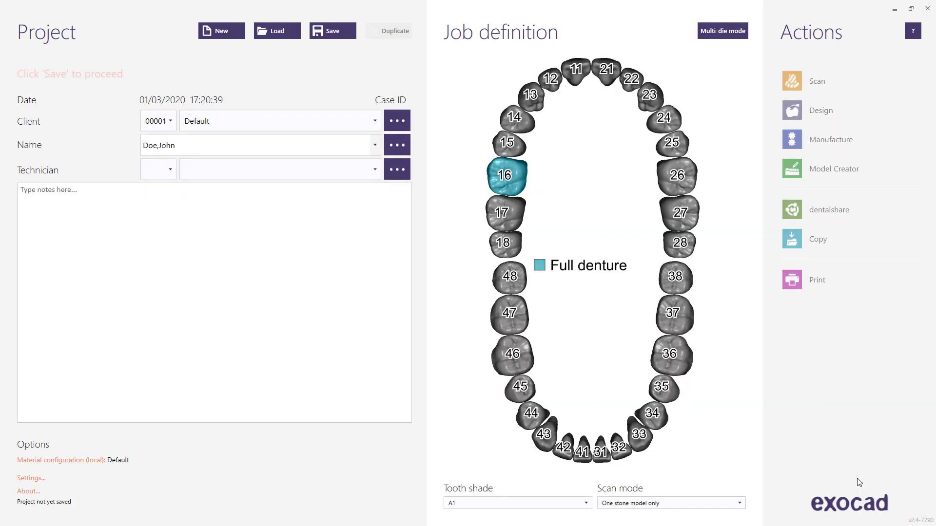
pyautogui.moveTo(762, 323)
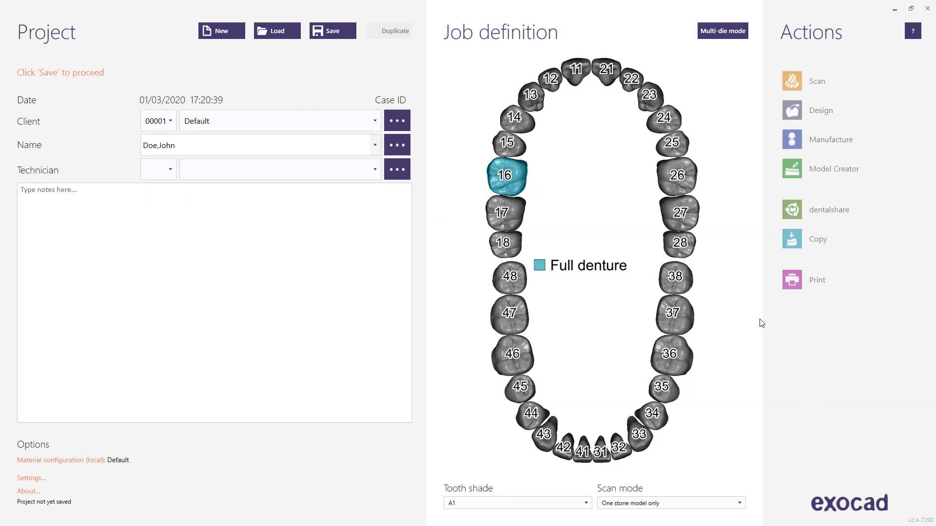